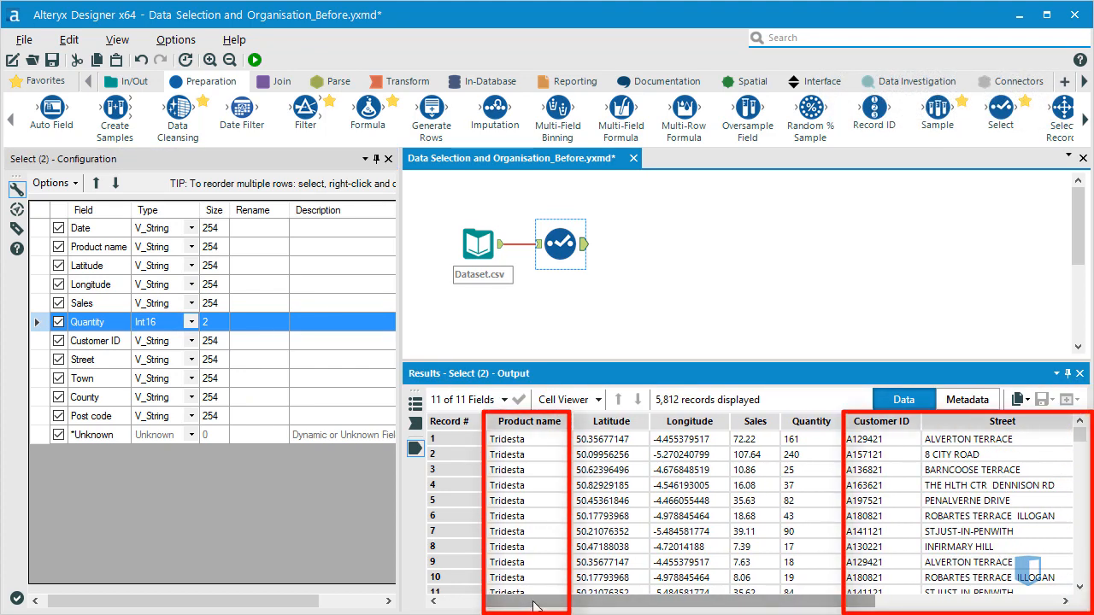
{"action": "mouse_move", "coordinate": [341, 525]}
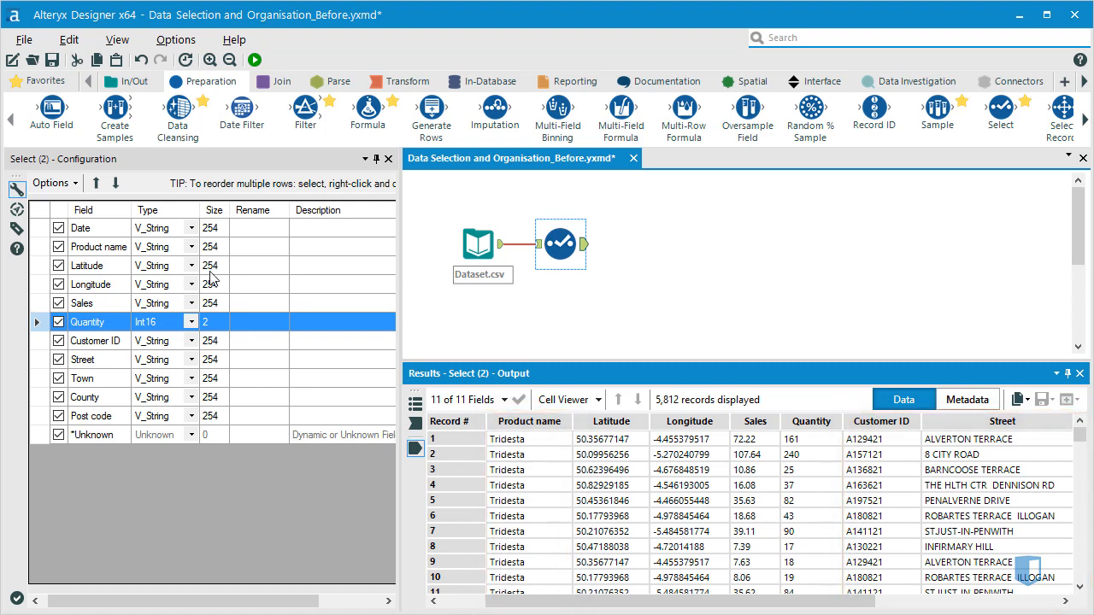
Change Product name's type from V_String to fixed-length String in the Select tool
{"action": "left_click", "coordinate": [191, 246]}
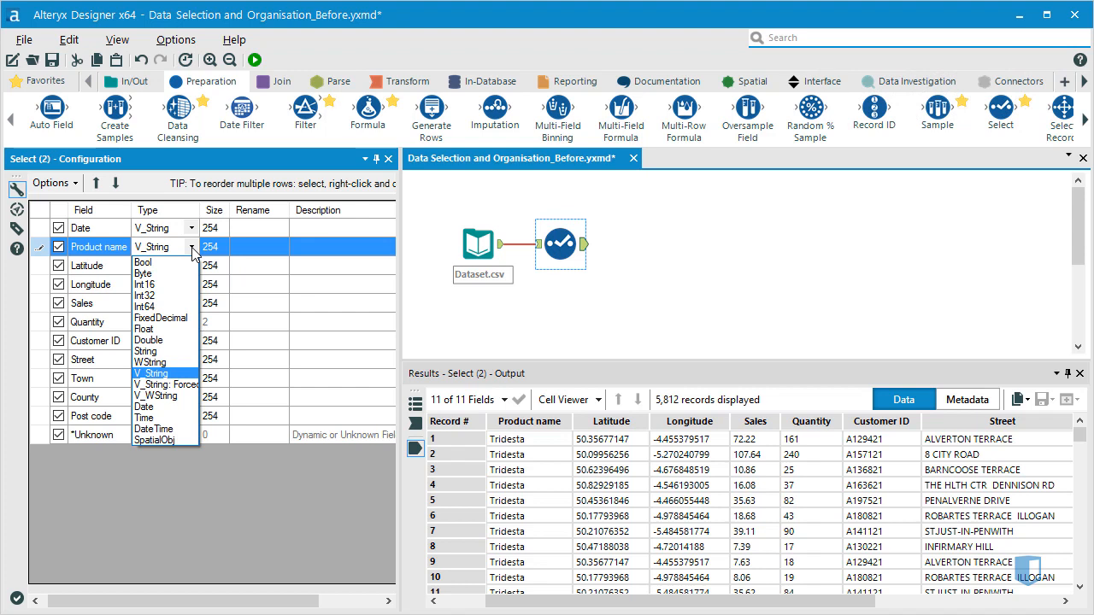
{"action": "mouse_move", "coordinate": [163, 318]}
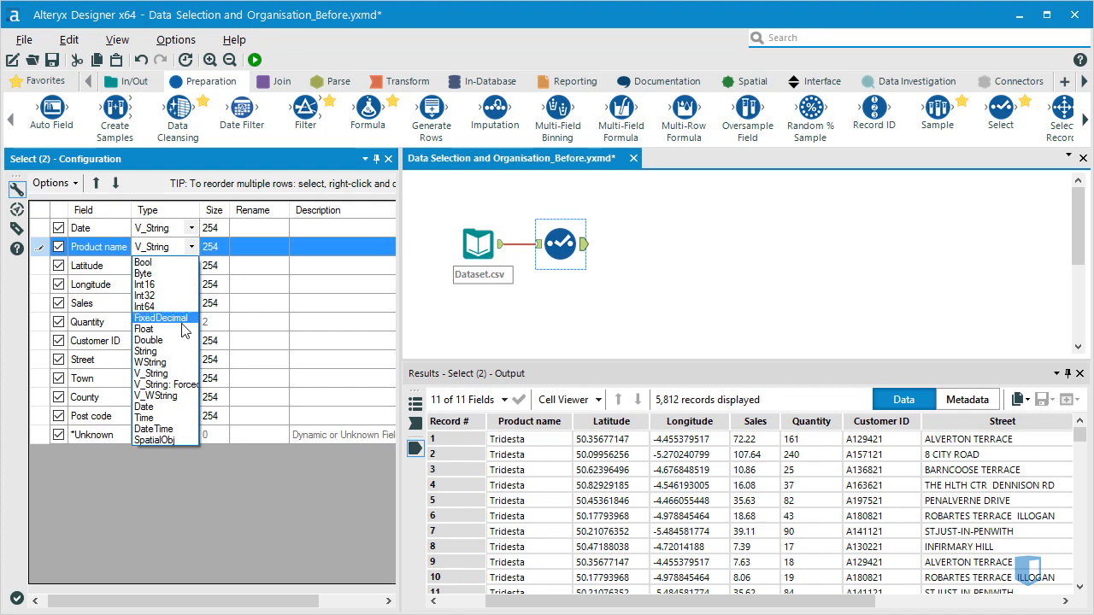
{"action": "left_click", "coordinate": [188, 340]}
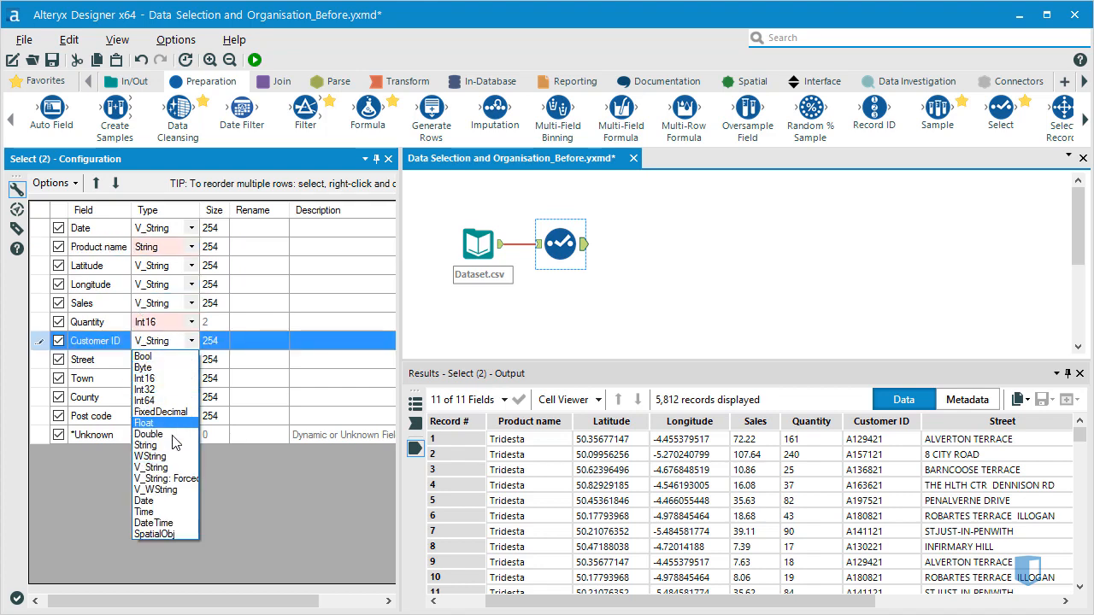